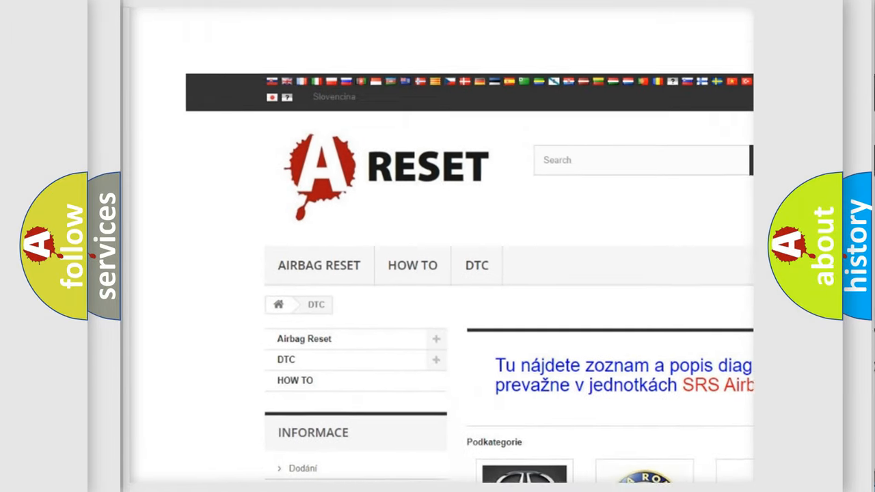
# - Open the HUMMER DTC page and browse its B-series codes from B0002 onward
pyautogui.scroll(-3)
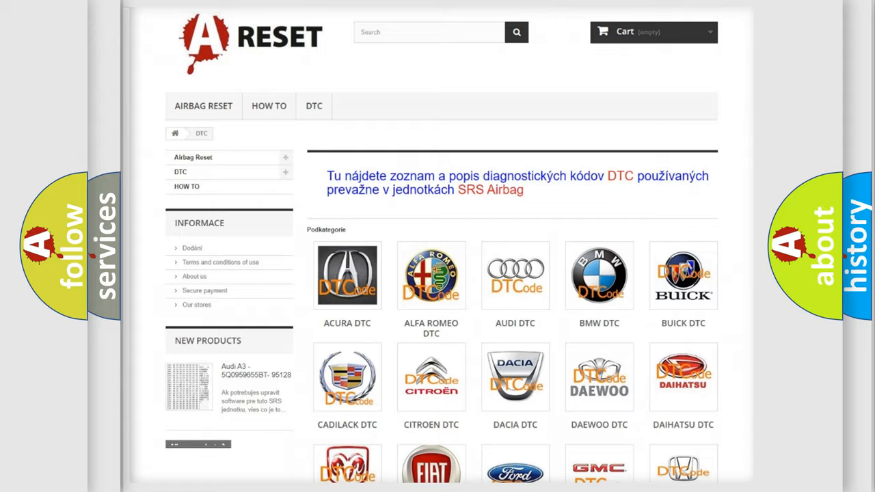
pyautogui.scroll(-3)
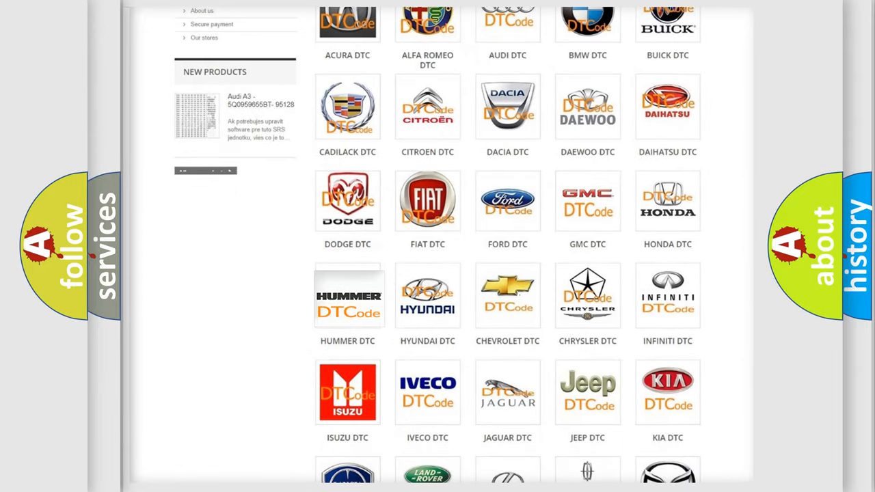
pyautogui.click(347, 295)
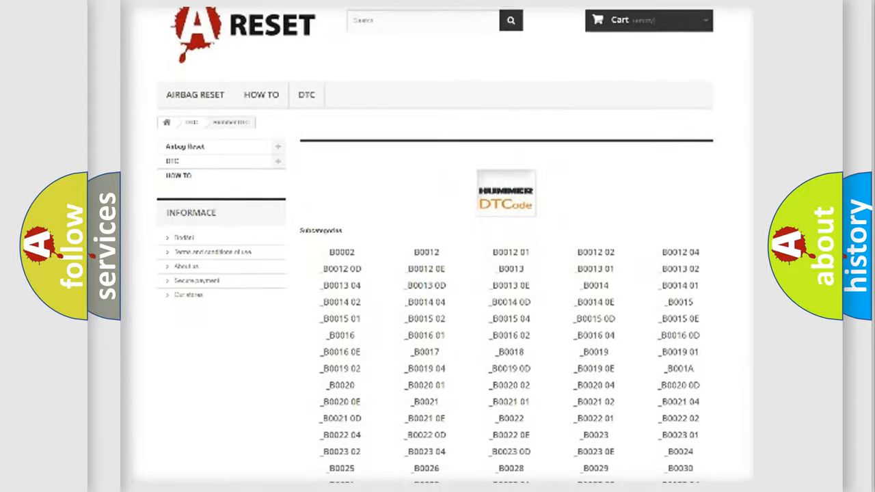
pyautogui.scroll(-3)
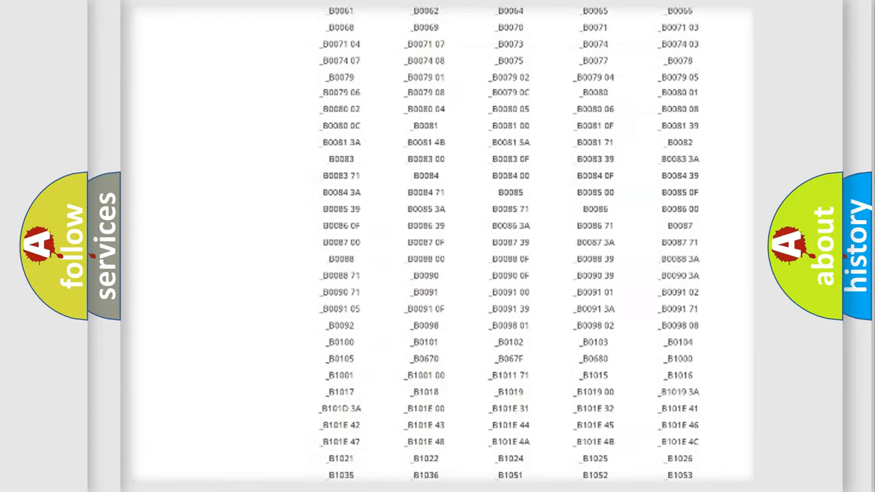
pyautogui.scroll(3)
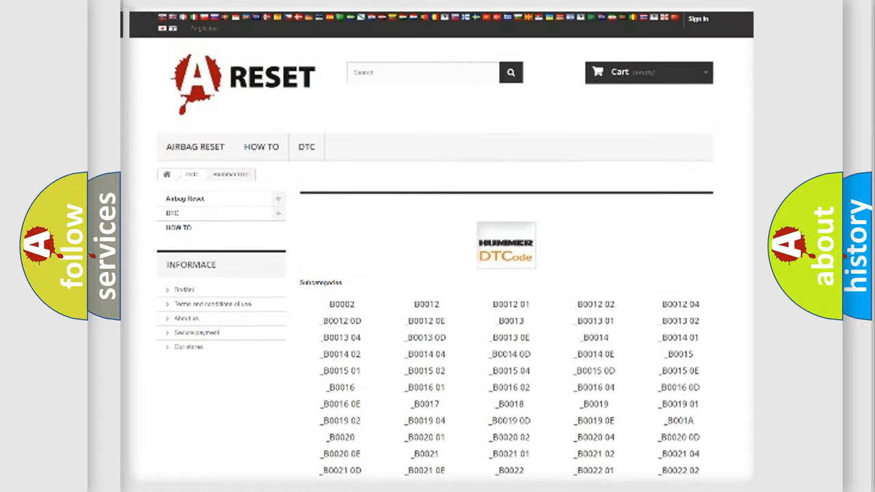